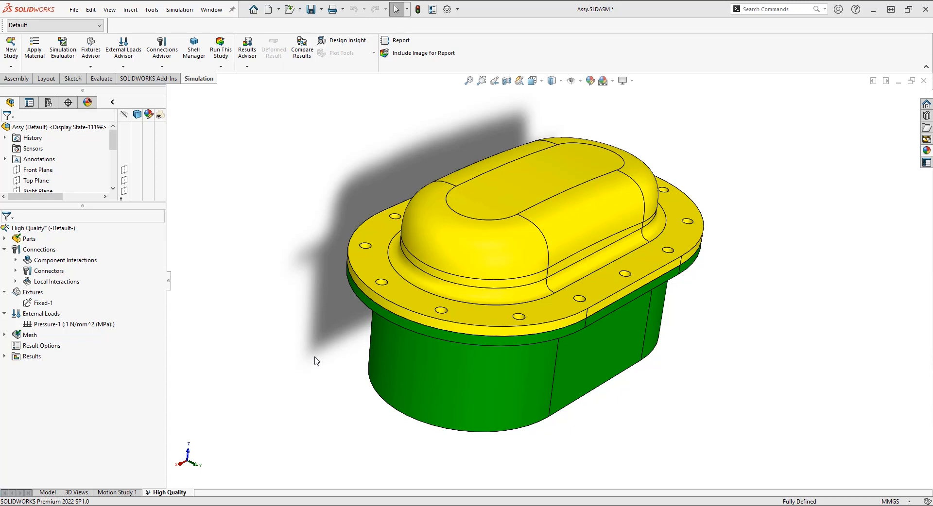
Copy the High Quality study into a new study named Draft Quality
right_click(171, 493)
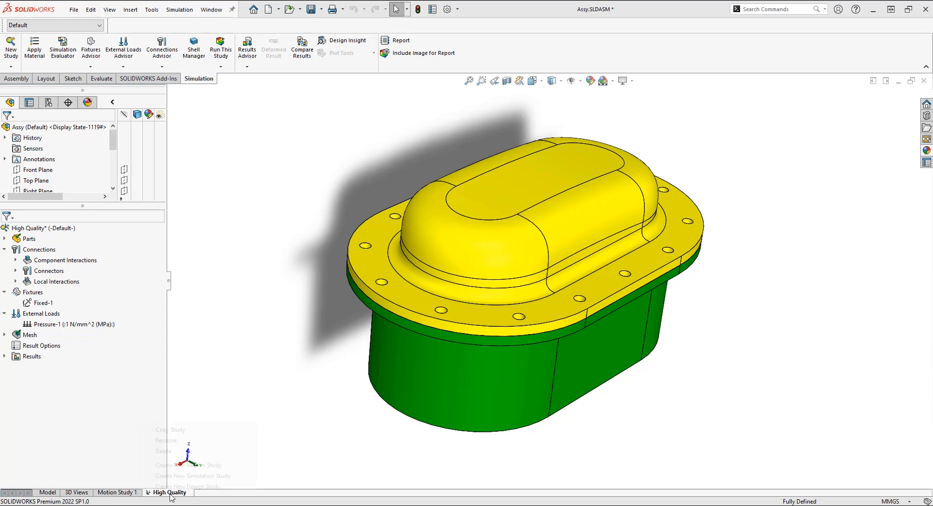
left_click(170, 429)
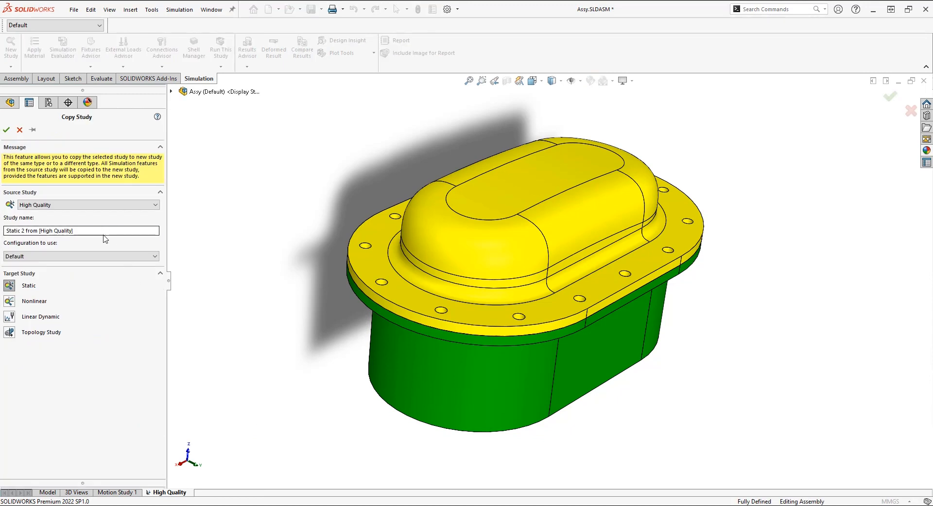
type("Draft")
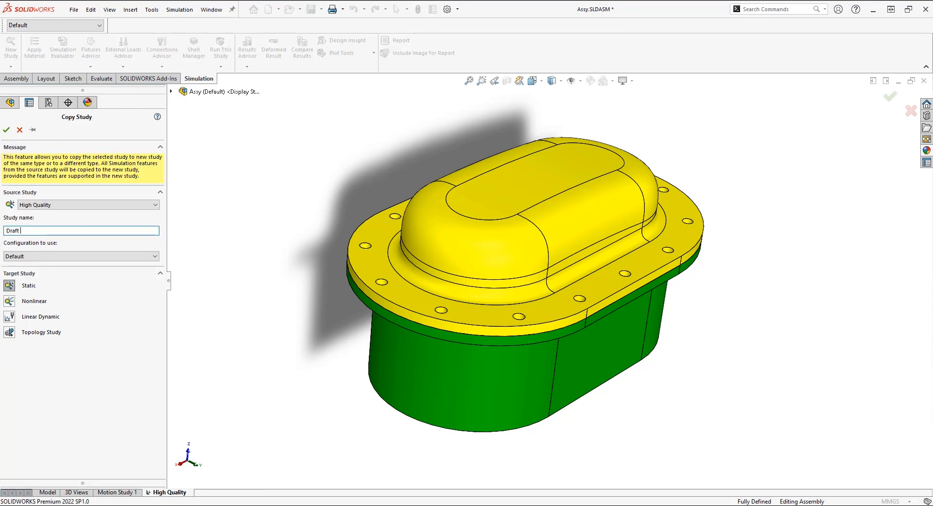
type("Quality")
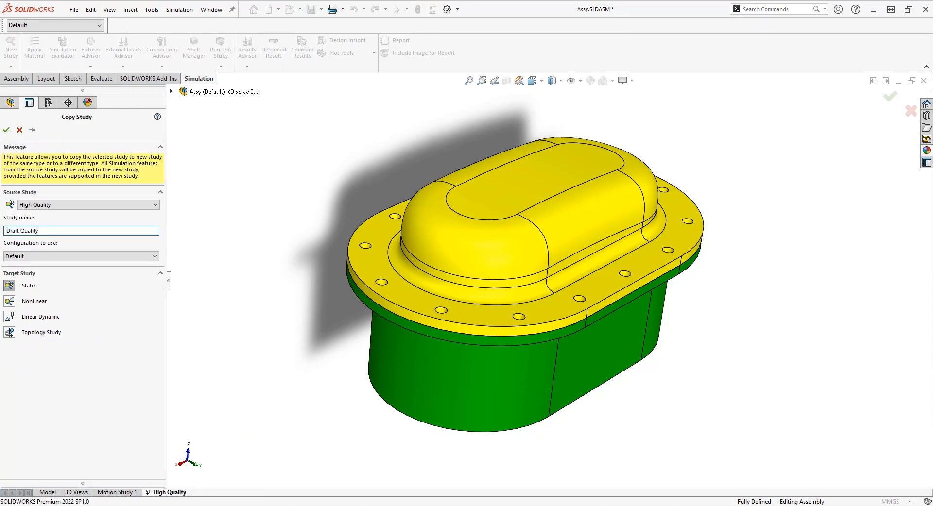
left_click(7, 129)
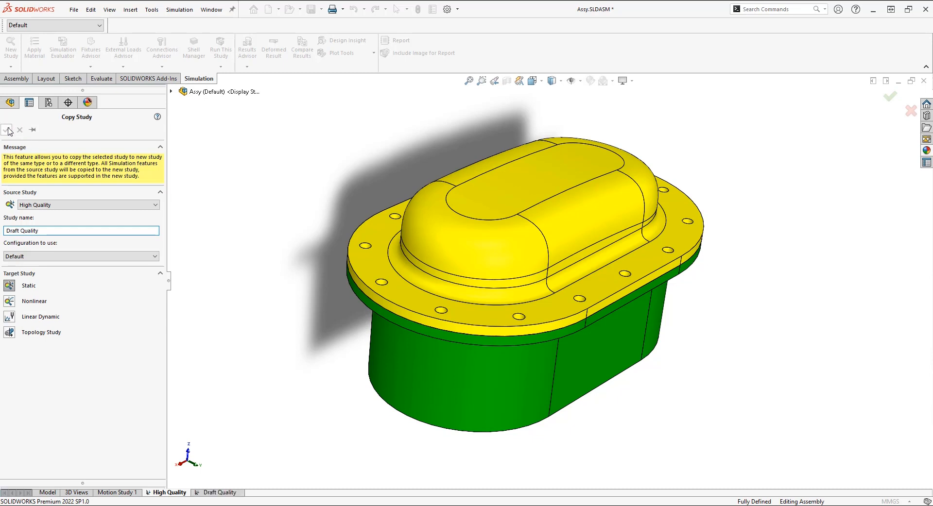
left_click(7, 130)
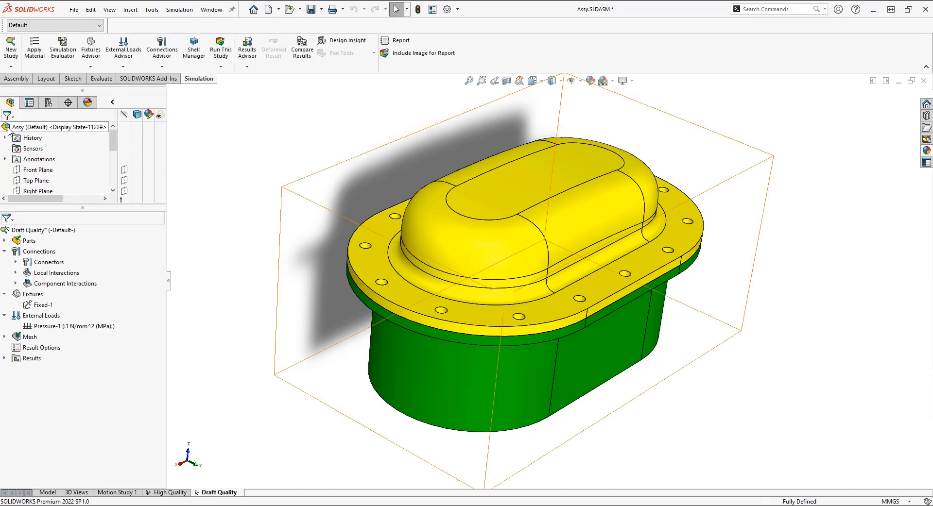
Bring up the Mesh context menu in the Draft Quality study tree
right_click(25, 241)
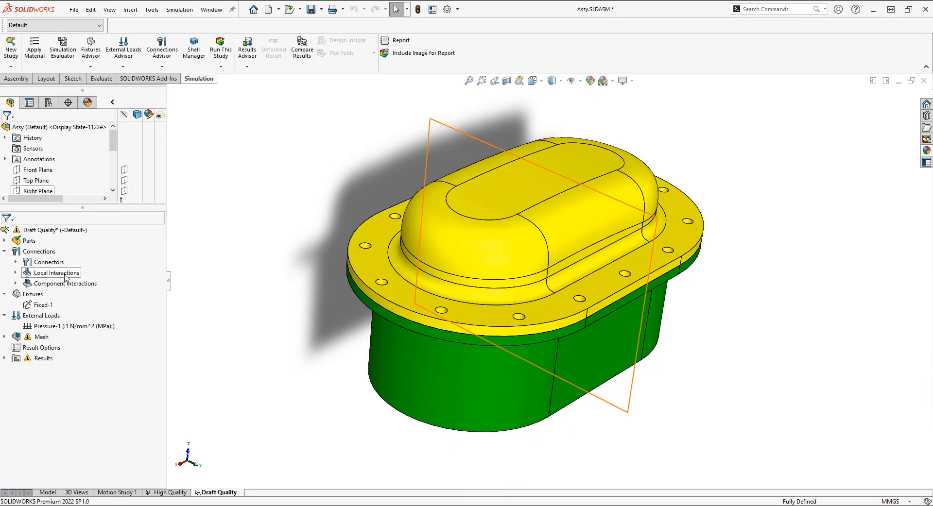
right_click(42, 337)
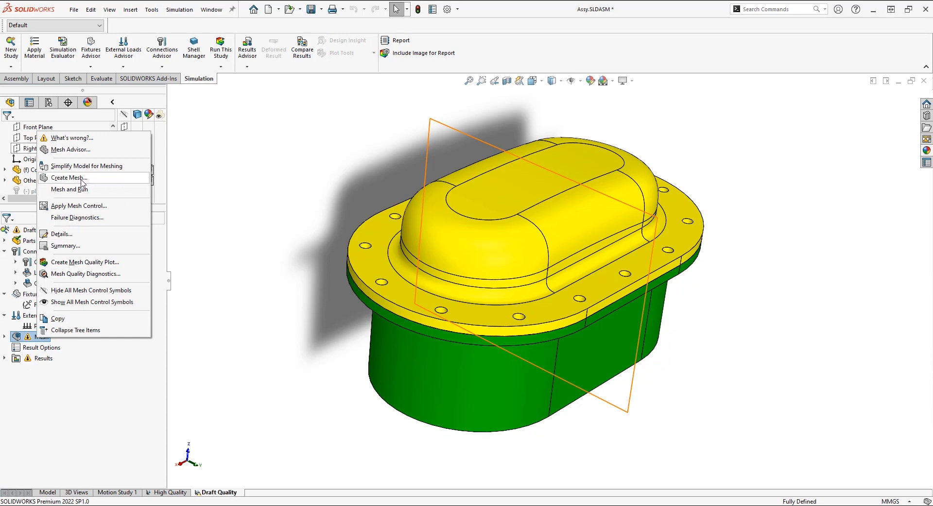
Create the mesh at medium density with Run (solve) the analysis enabled
left_click(68, 177)
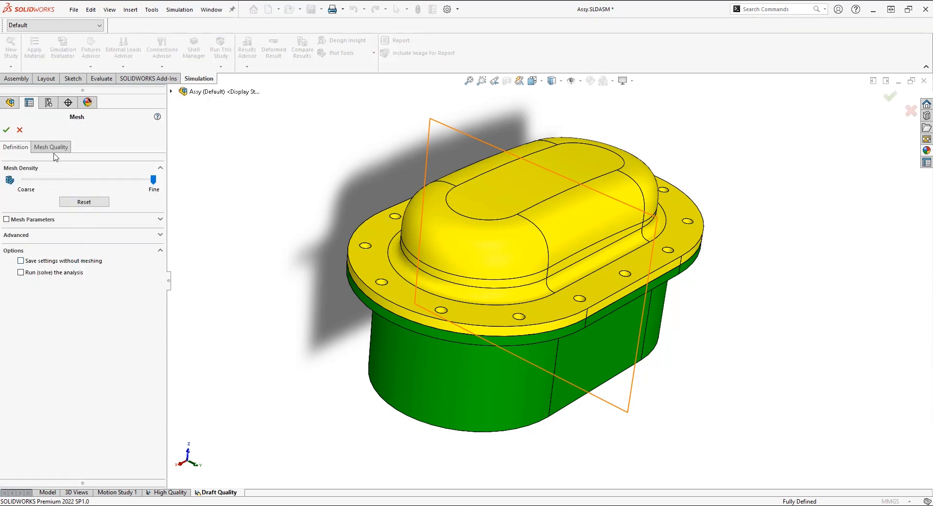
left_click(49, 146)
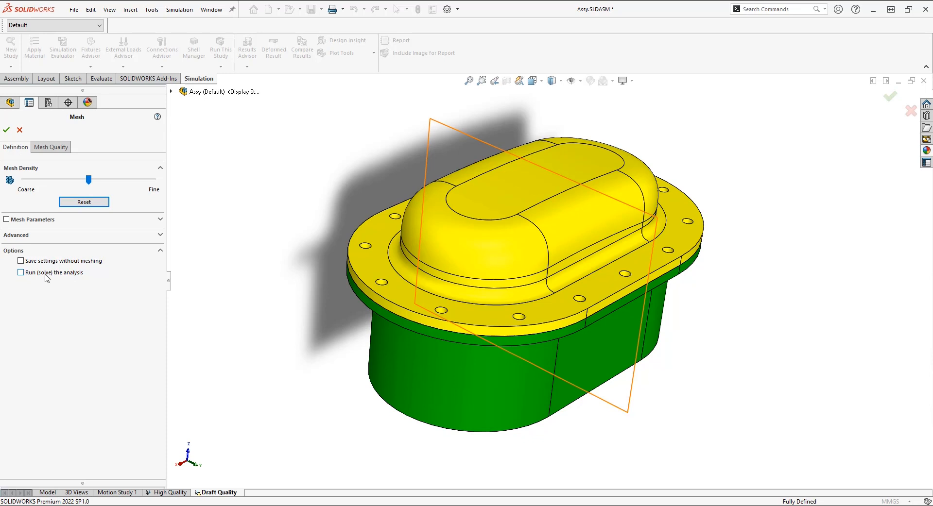
left_click(20, 272)
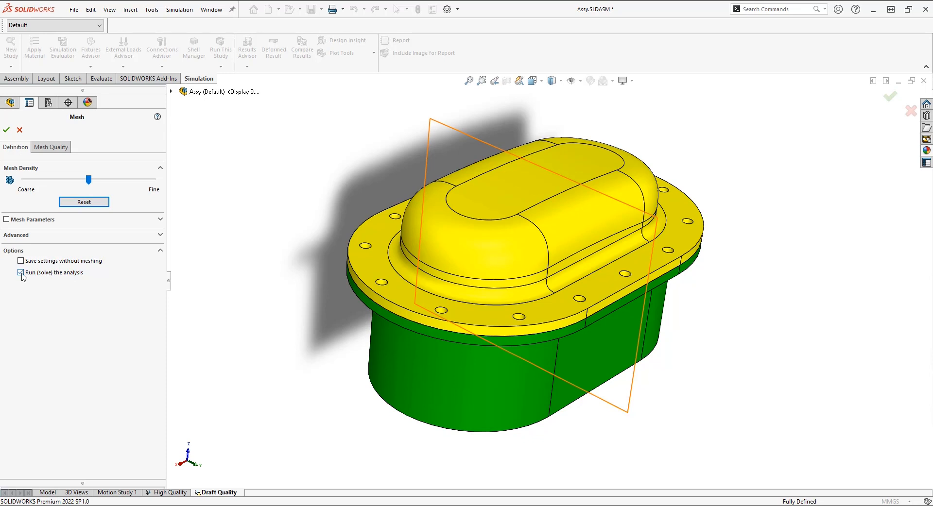
left_click(7, 129)
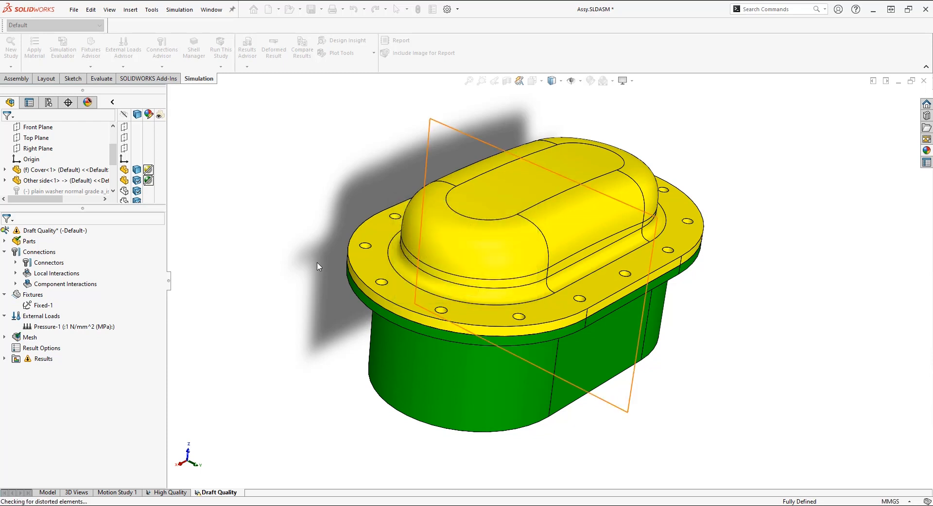
View the Draft Quality displacement plot, then the von Mises stress plot
left_click(220, 48)
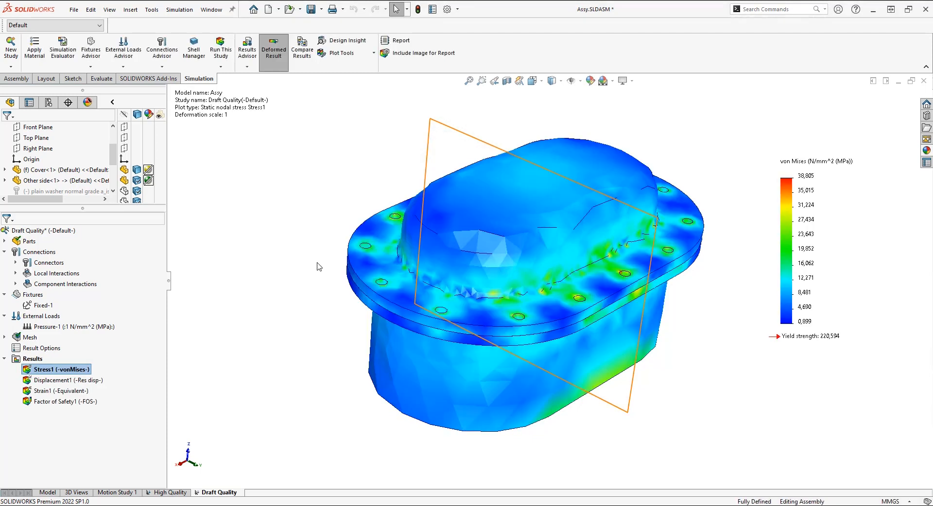
left_click(67, 380)
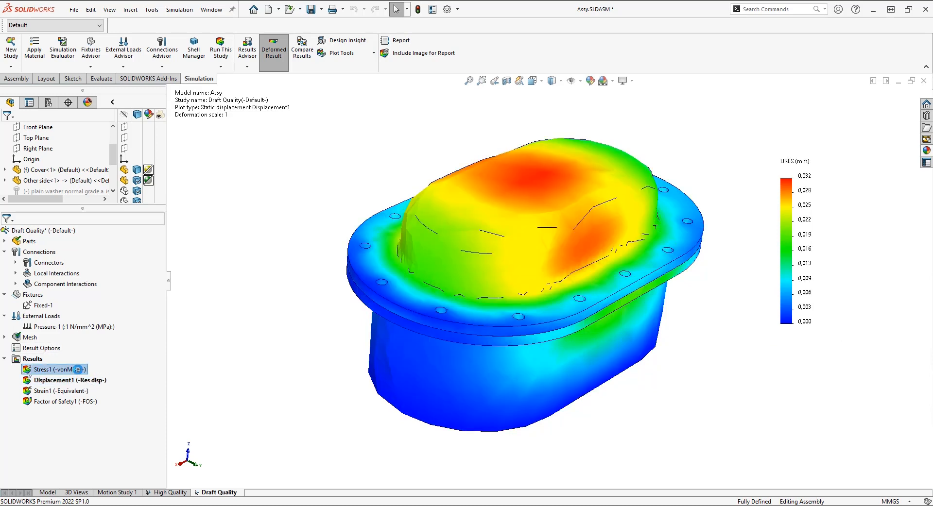
double_click(53, 369)
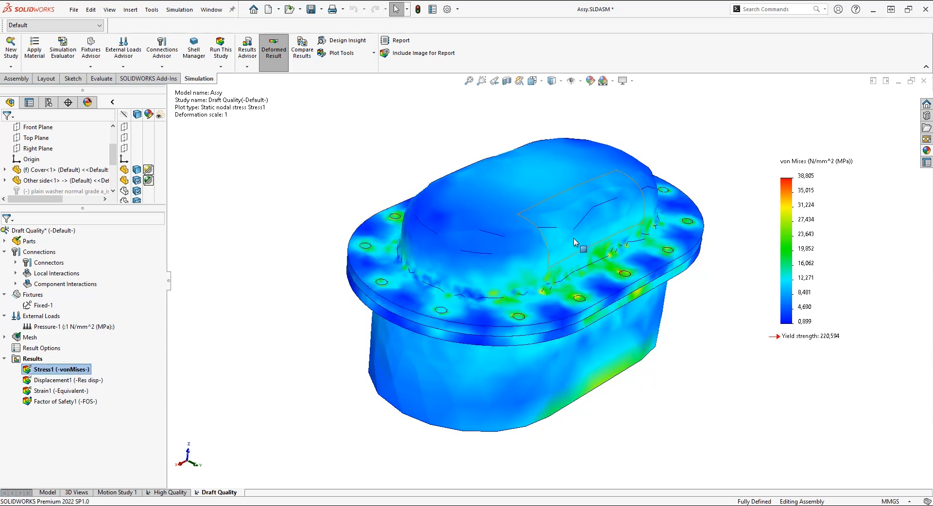
mouse_move(581, 249)
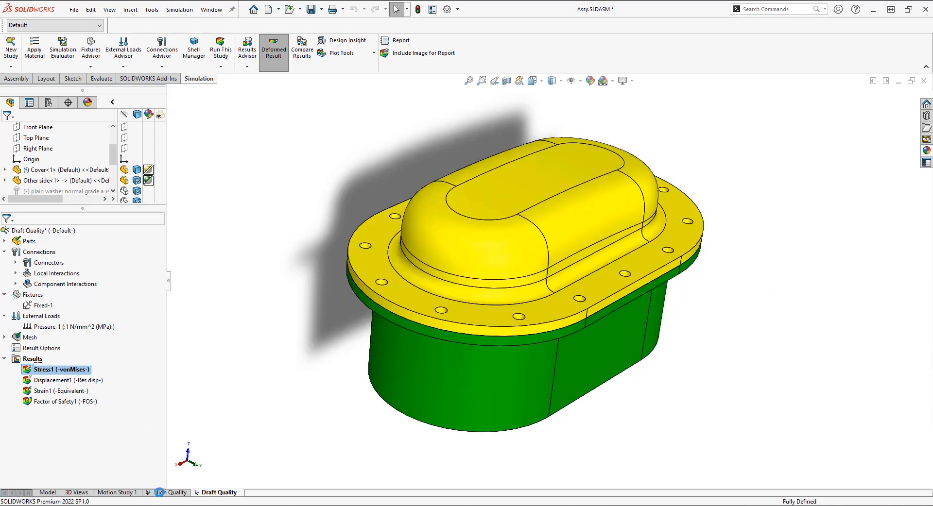
In the High Quality study, enter Create Mesh past the remeshing warning to inspect its fine density
left_click(169, 492)
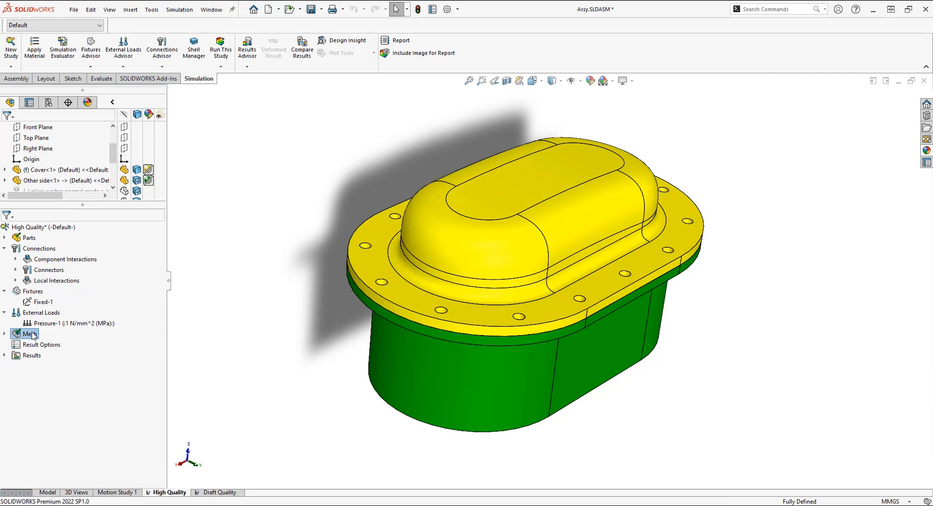
left_click(31, 333)
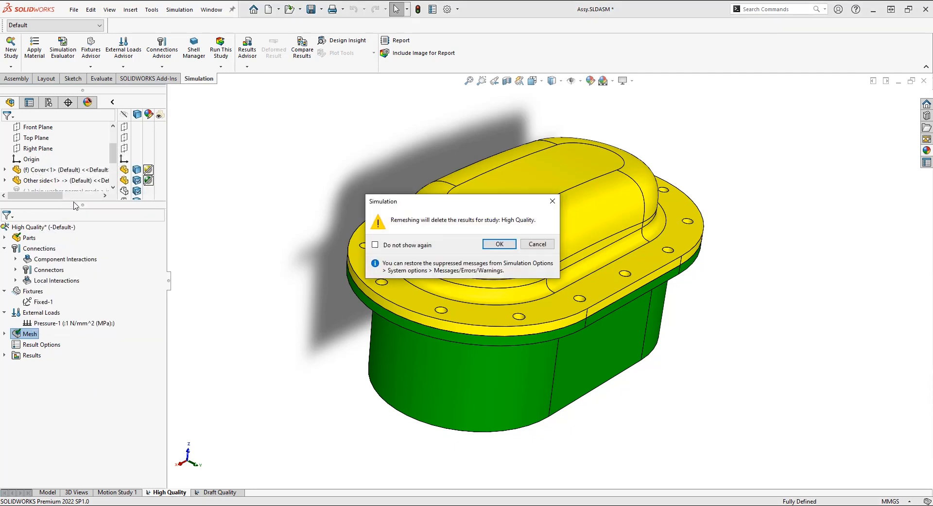
left_click(498, 243)
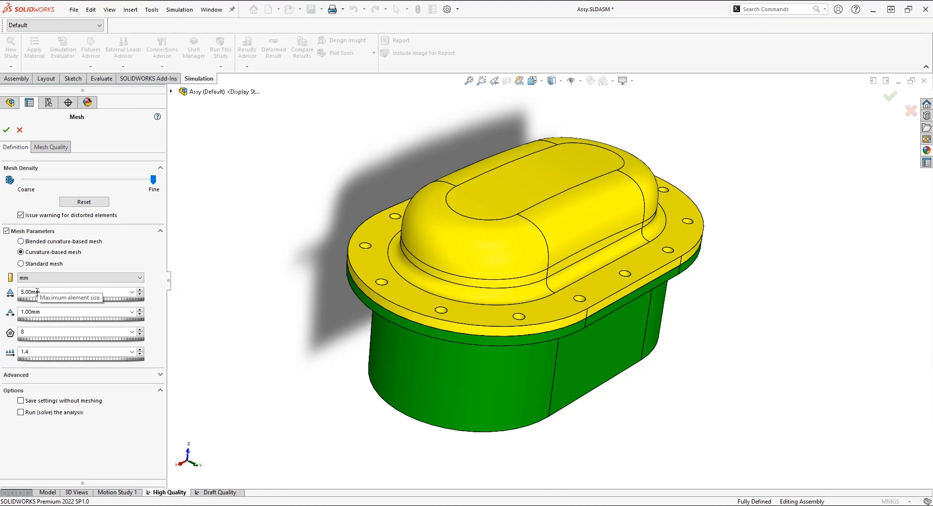
mouse_move(583, 314)
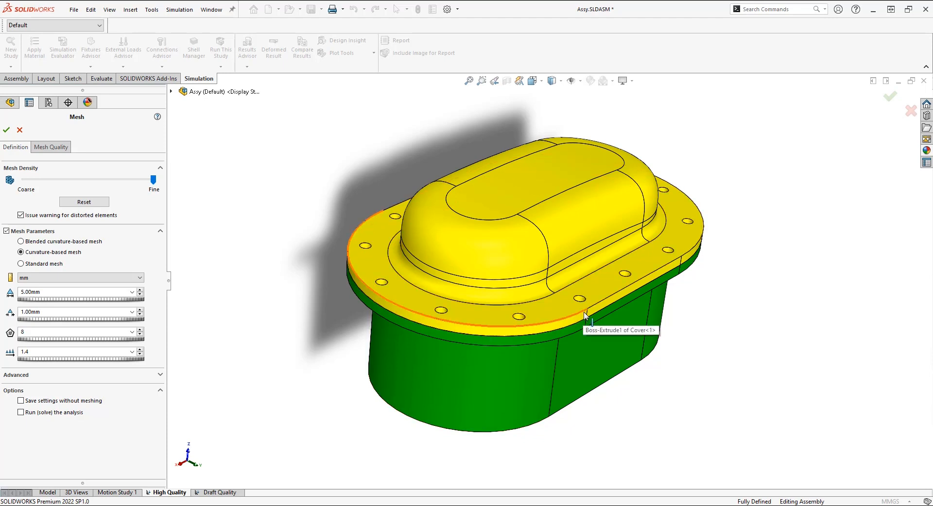
mouse_move(142, 385)
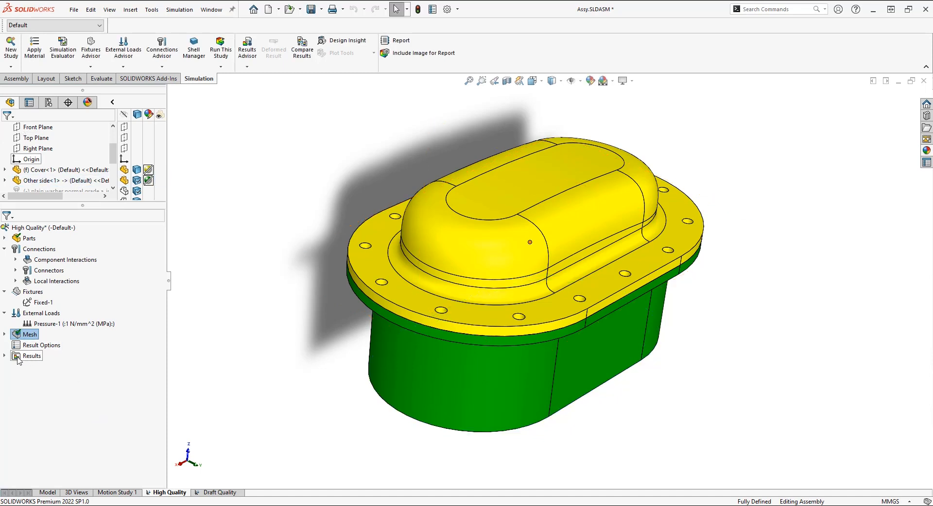
Show the High Quality von Mises stress plot and its Solver Messages statistics
left_click(33, 356)
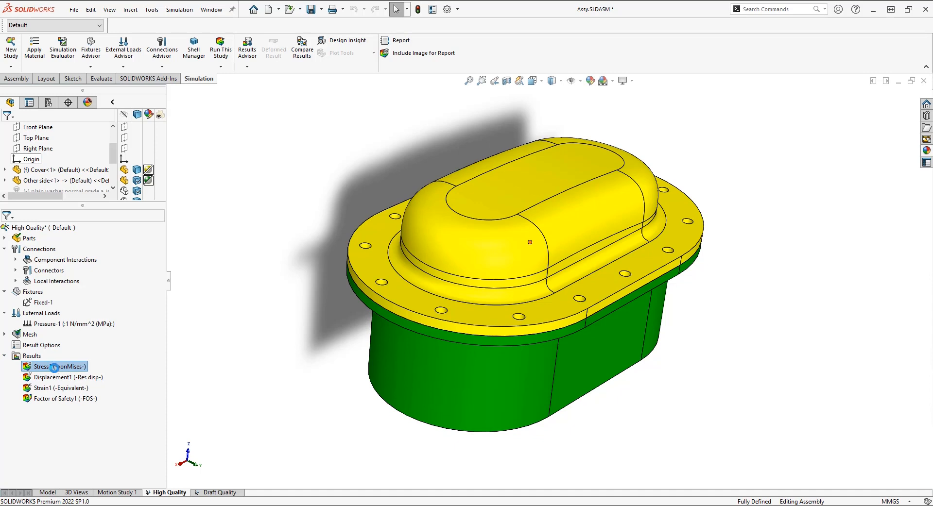
double_click(54, 367)
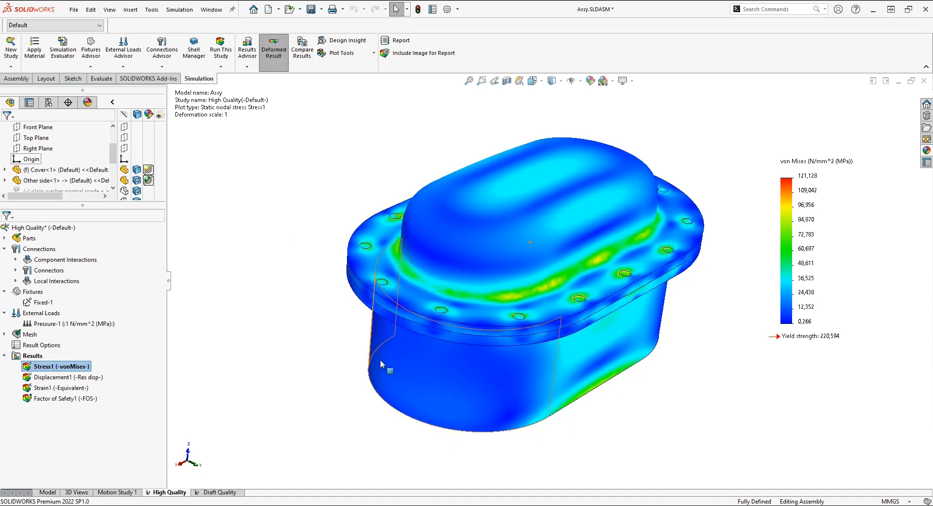
right_click(33, 356)
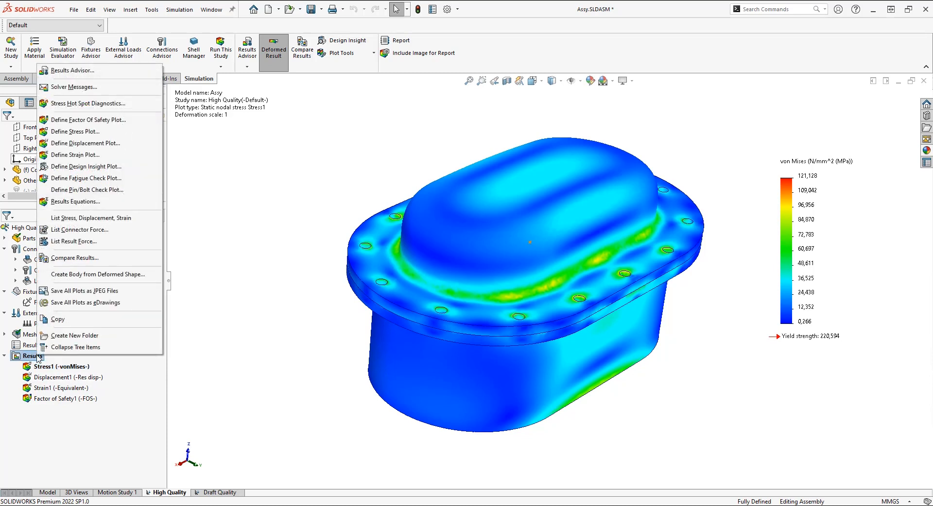
left_click(74, 86)
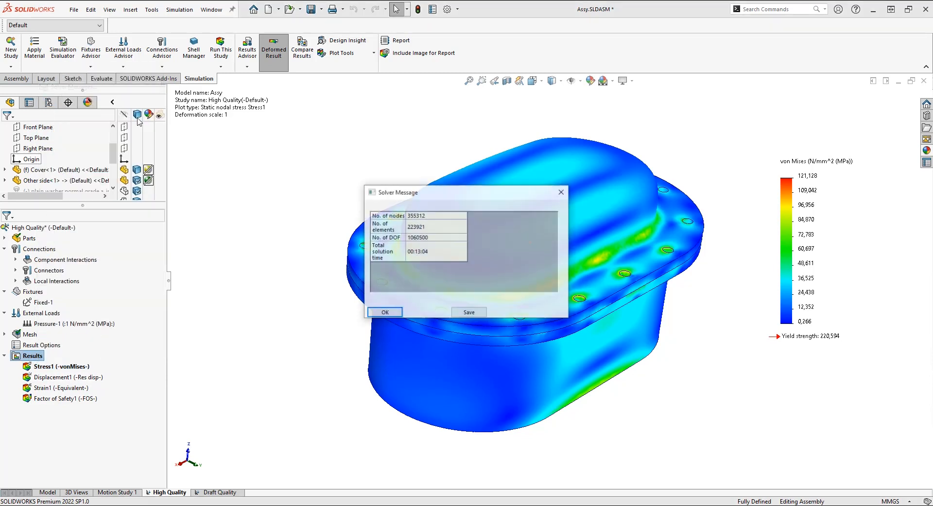